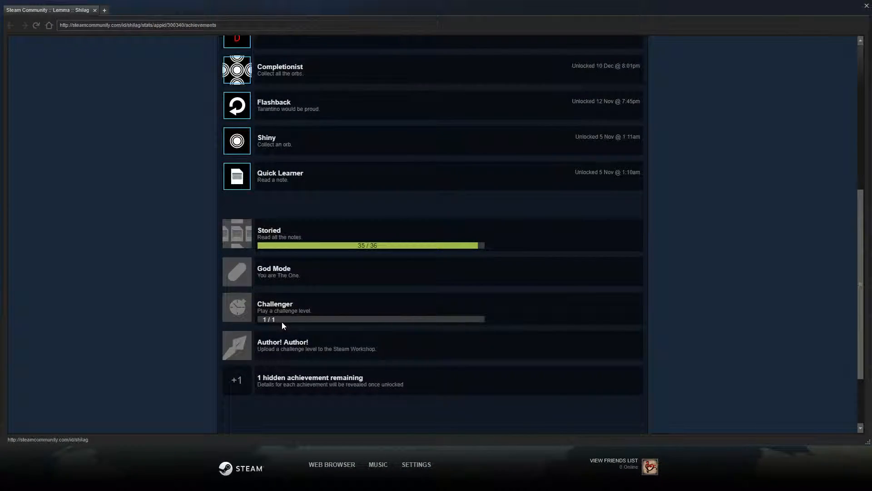
pyautogui.moveTo(290, 319)
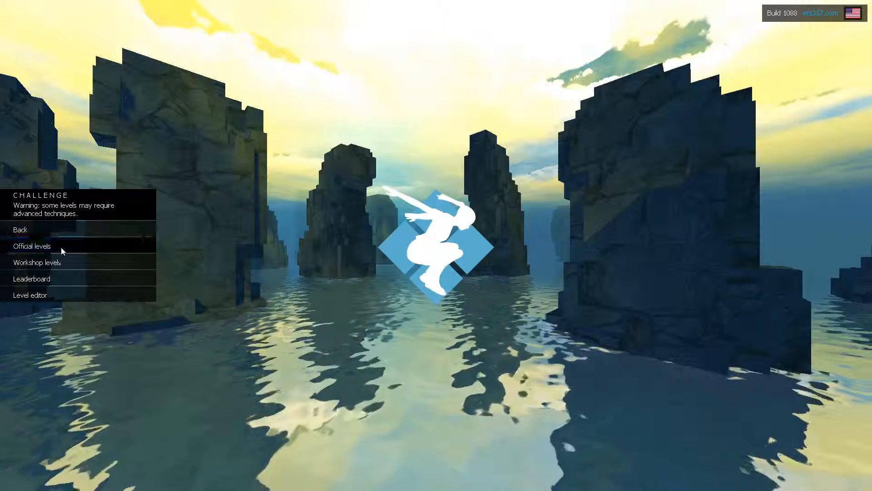
# - Show the official challenge levels, Tunnel through Incubus
pyautogui.click(34, 245)
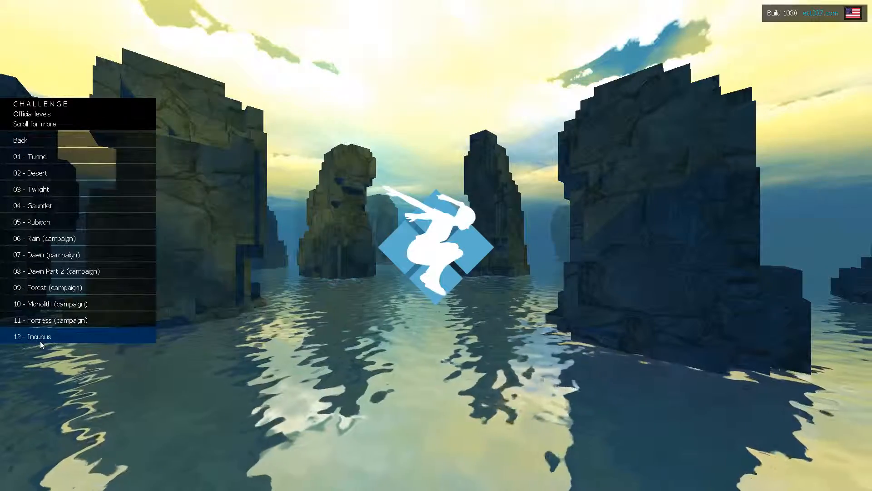
pyautogui.moveTo(52, 320)
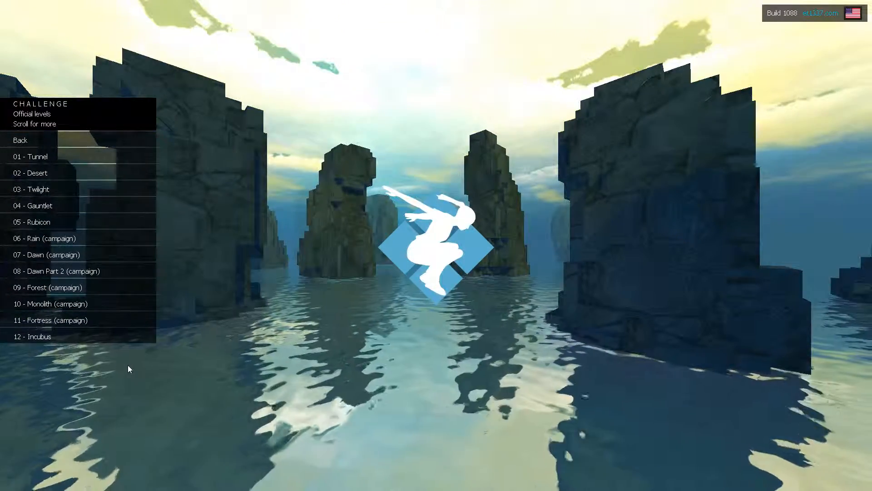
pyautogui.moveTo(78, 140)
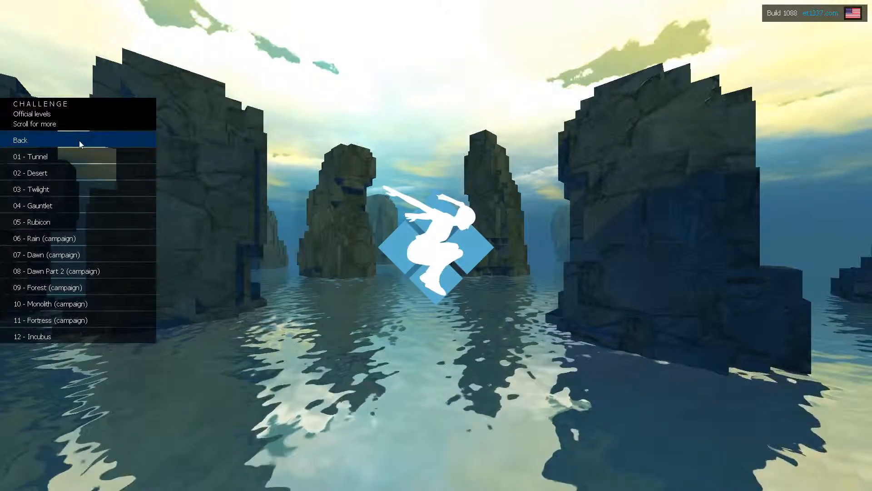
# - Return from the official levels list to the Challenge menu
pyautogui.click(21, 140)
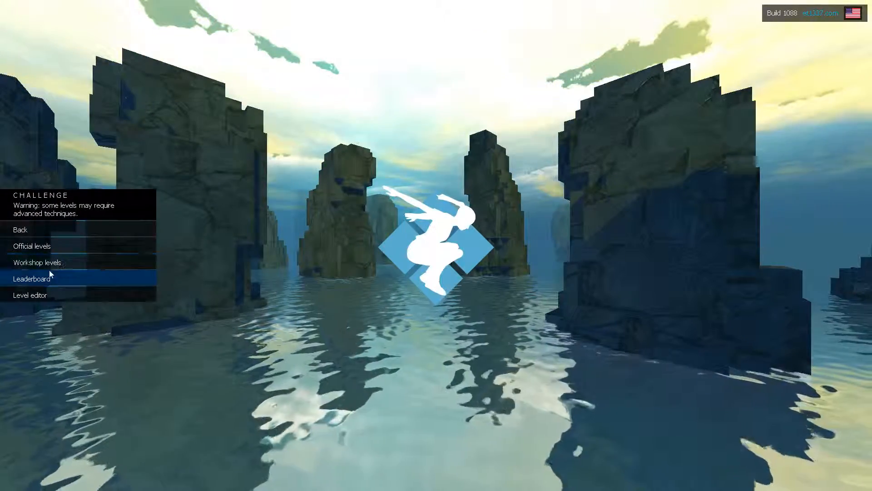
pyautogui.moveTo(36, 262)
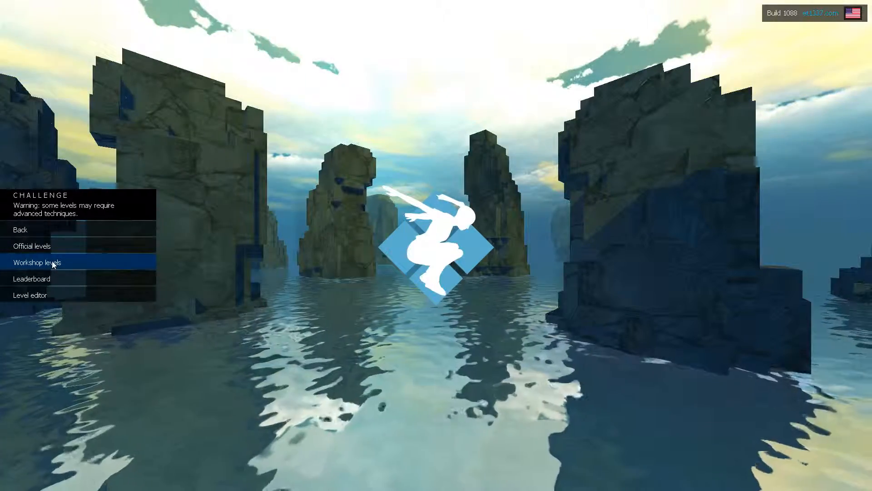
pyautogui.moveTo(29, 294)
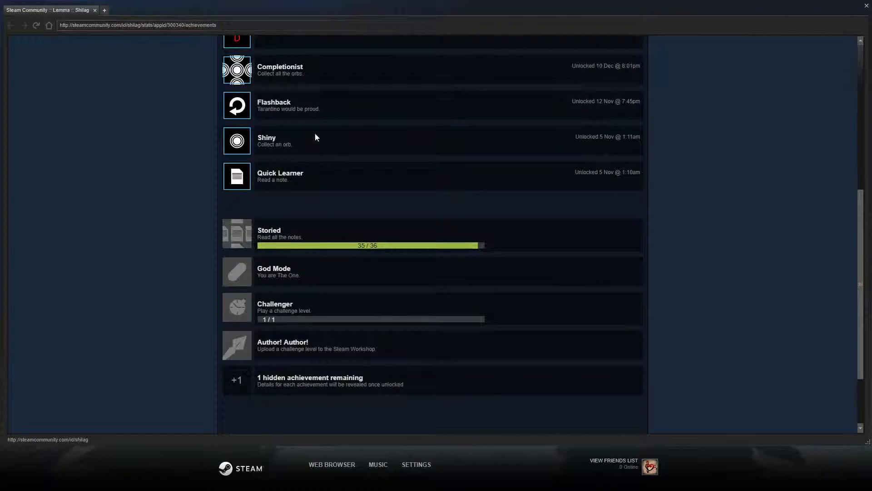
pyautogui.moveTo(297, 297)
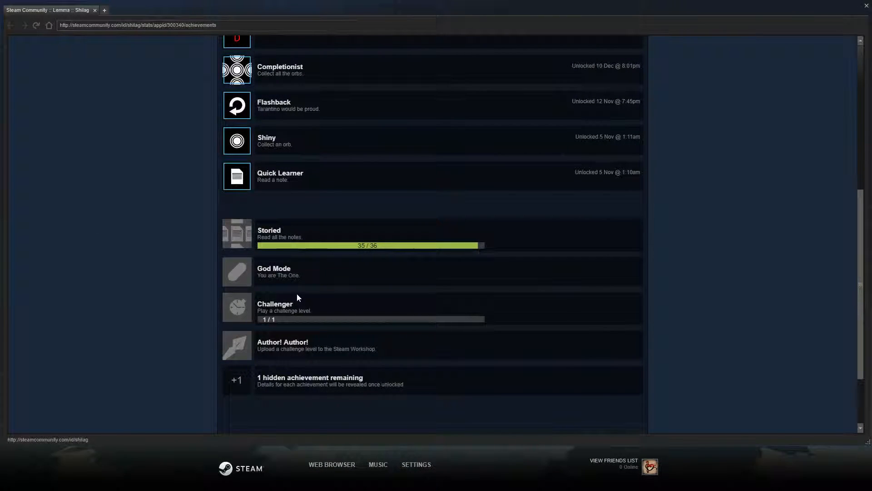
pyautogui.moveTo(413, 238)
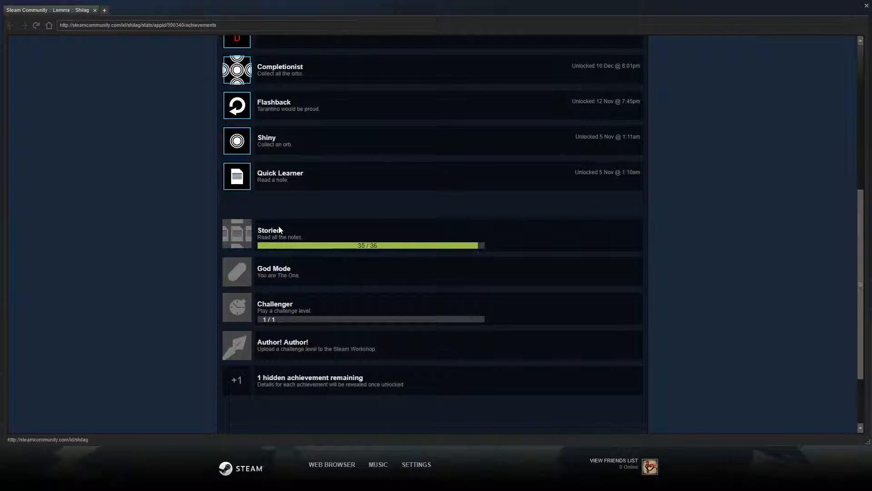
pyautogui.moveTo(476, 244)
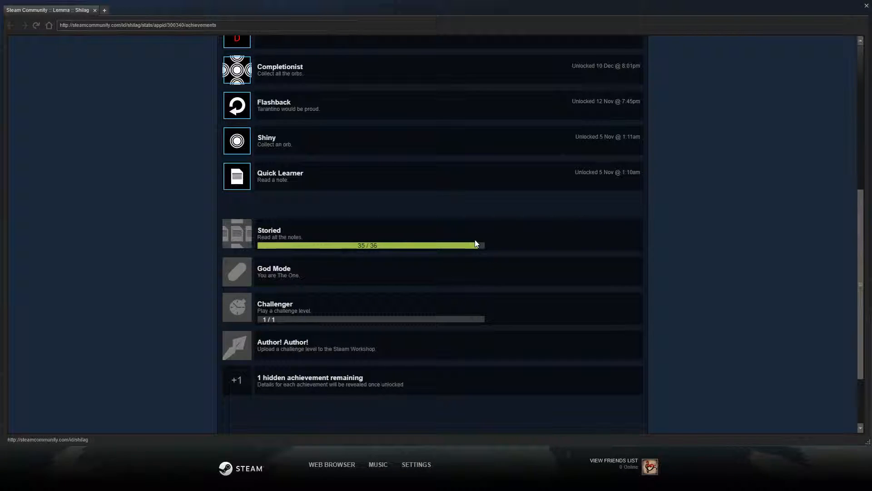
pyautogui.moveTo(326, 339)
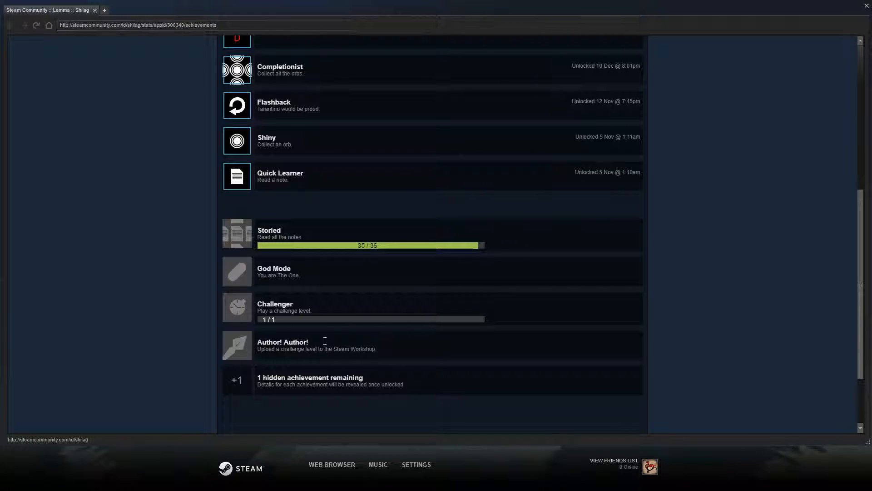
pyautogui.moveTo(303, 401)
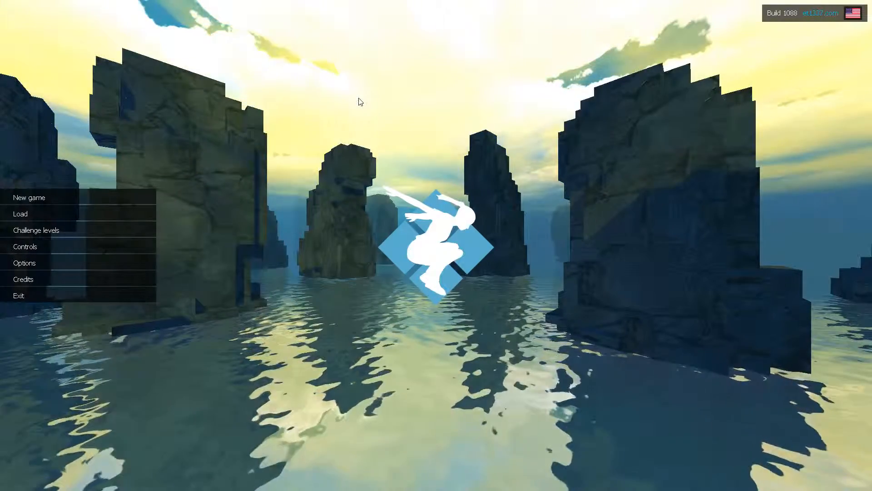
pyautogui.moveTo(18, 294)
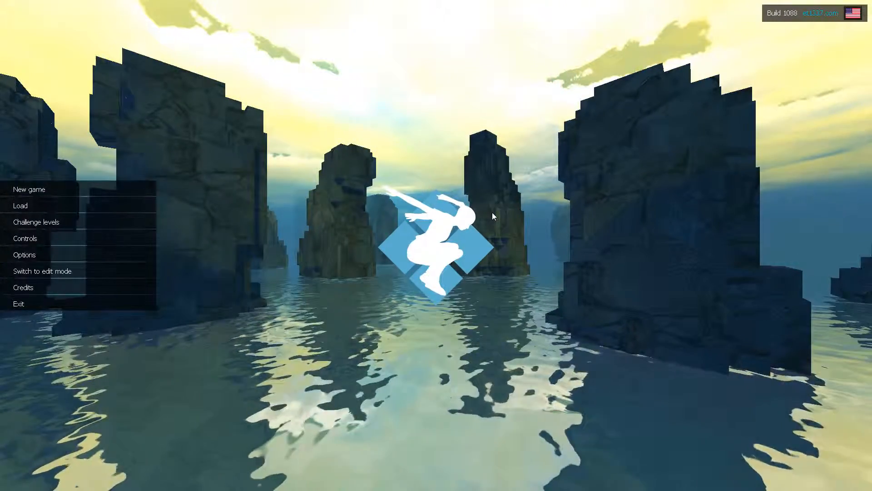
pyautogui.moveTo(41, 270)
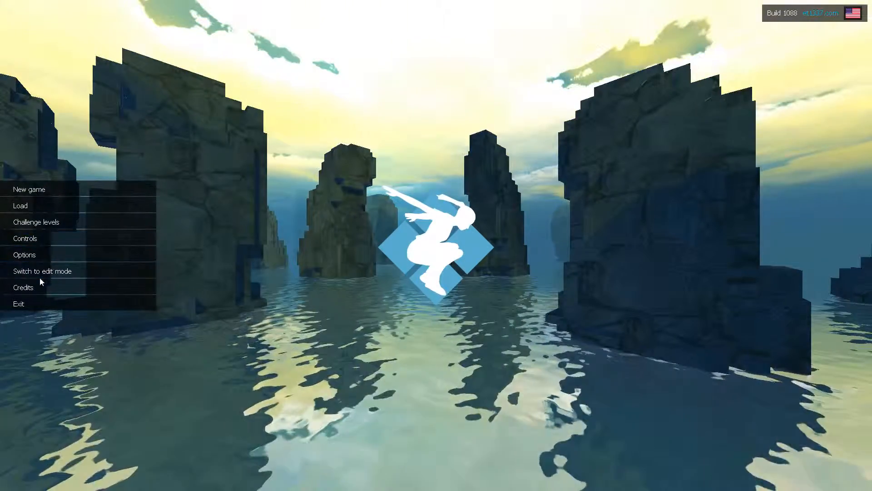
pyautogui.moveTo(43, 270)
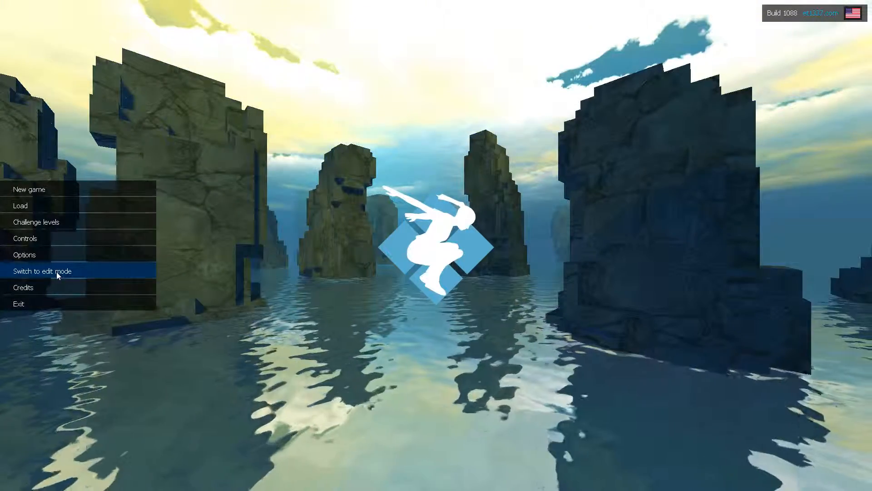
pyautogui.moveTo(209, 251)
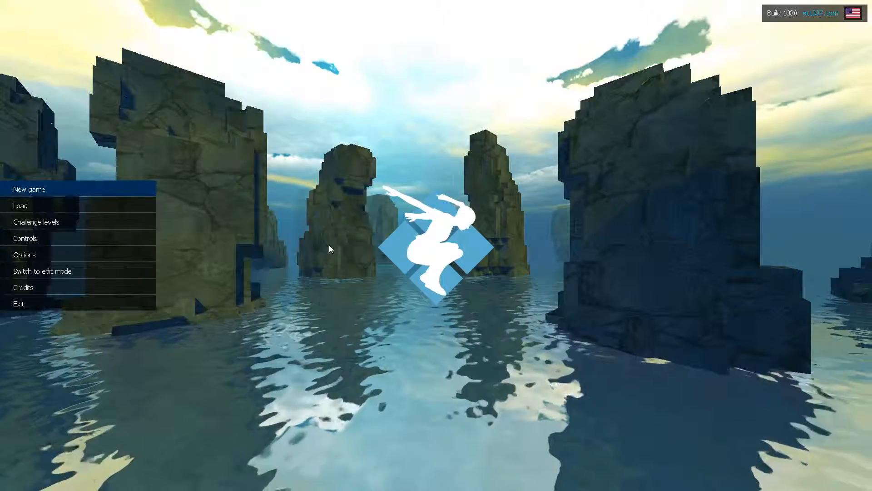
pyautogui.moveTo(19, 303)
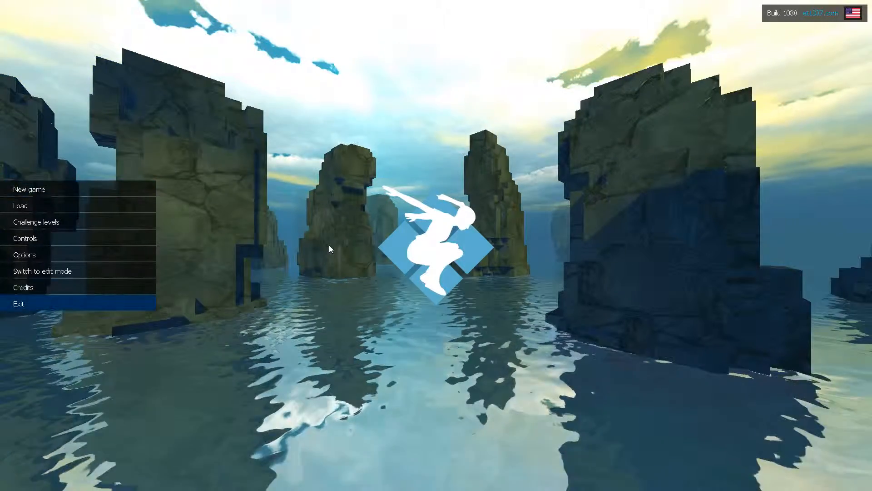
pyautogui.moveTo(29, 189)
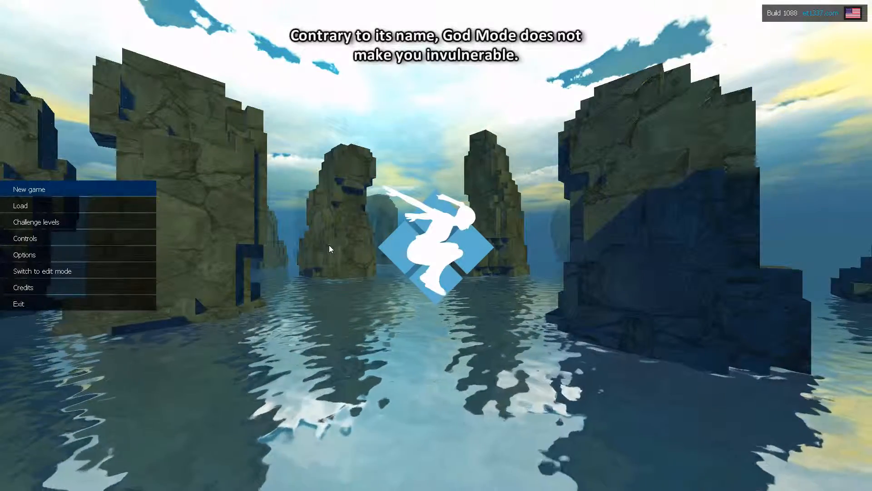
pyautogui.moveTo(259, 239)
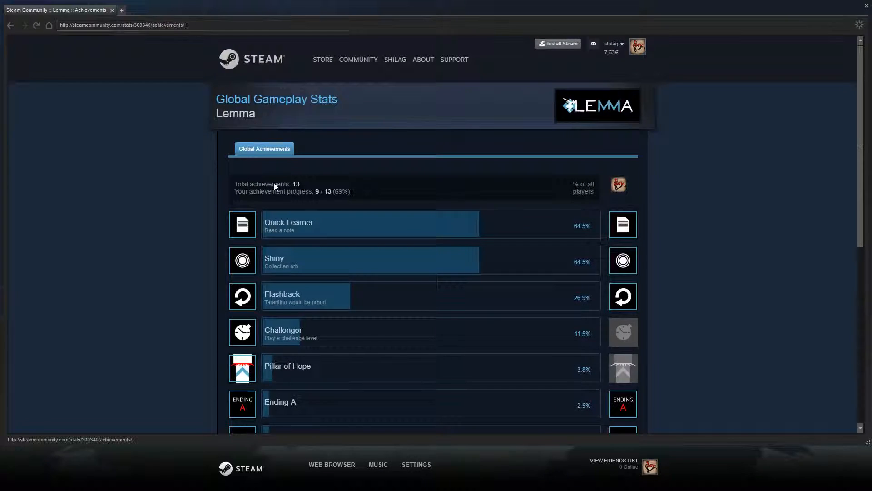
# - Scroll through Lemma's Global Achievements completion percentages in the Steam overlay
pyautogui.scroll(-3)
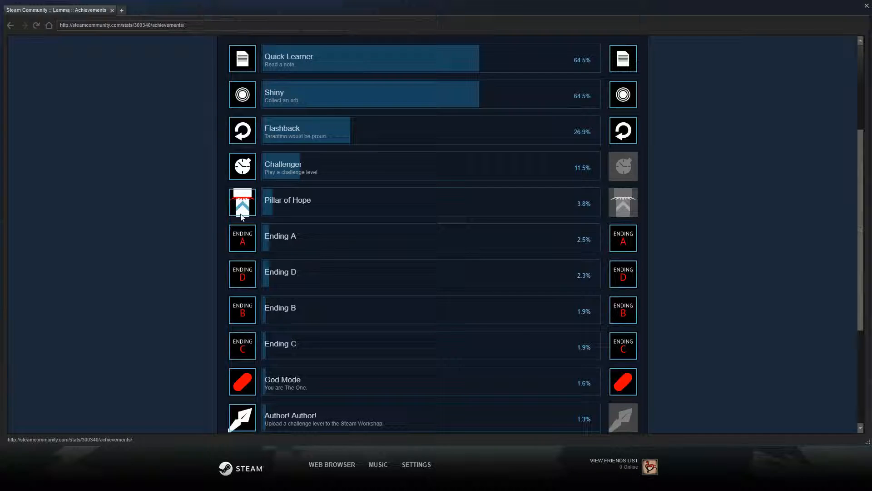
pyautogui.moveTo(257, 197)
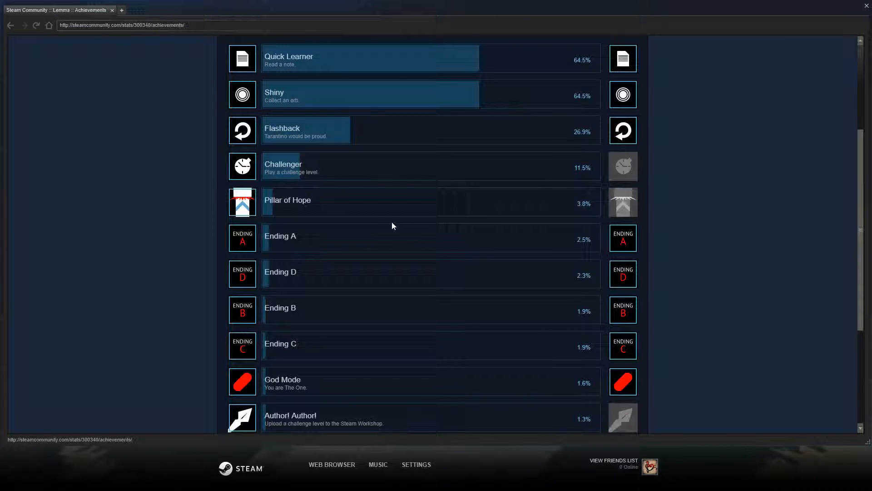
pyautogui.moveTo(356, 217)
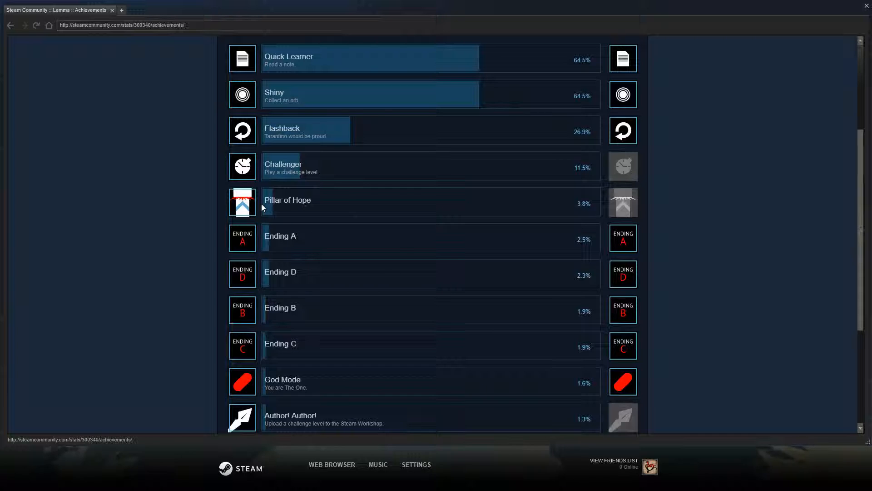
pyautogui.doubleClick(287, 200)
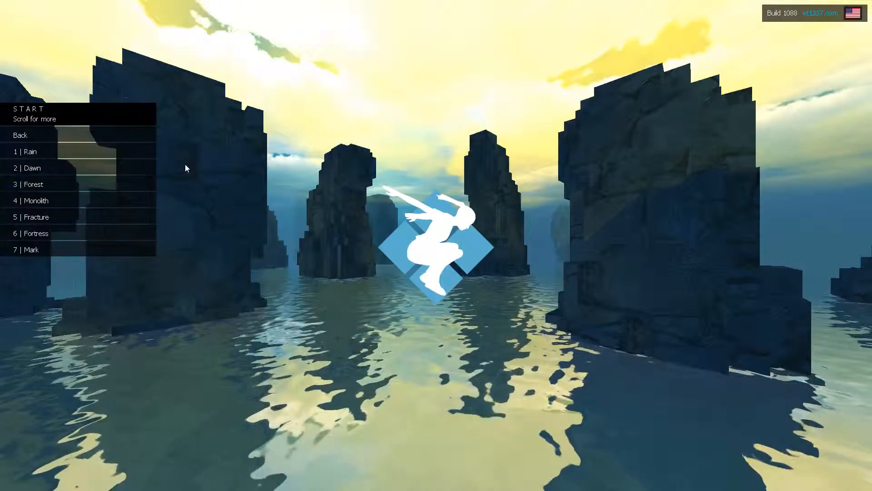
pyautogui.moveTo(42, 185)
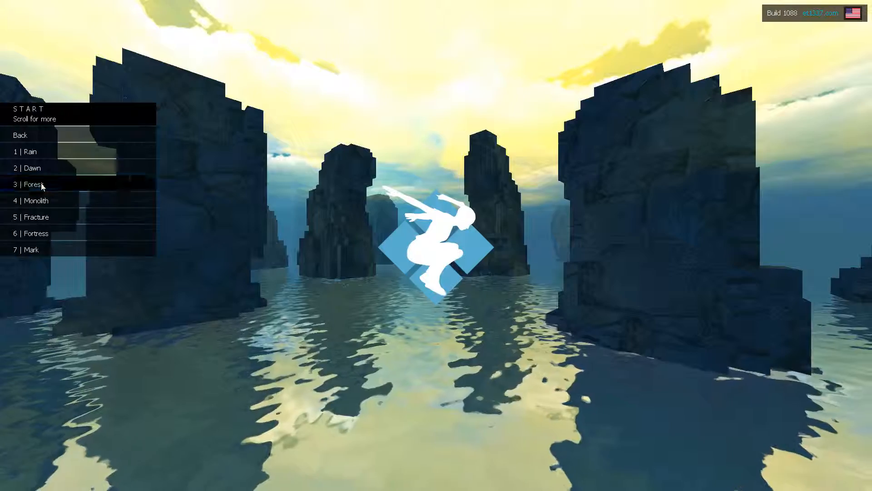
# - Start the 3 | Forest challenge level
pyautogui.click(30, 184)
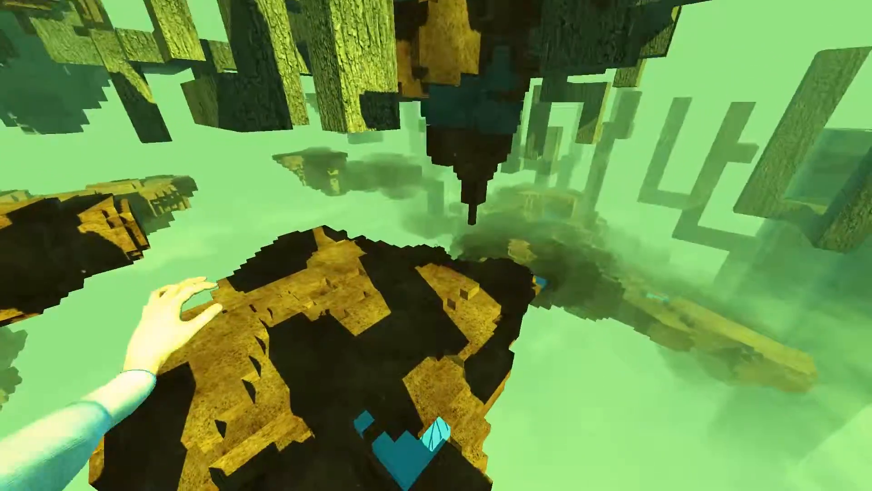
# - Leave the finished level and start the 2 | Dawn challenge level
pyautogui.click(29, 287)
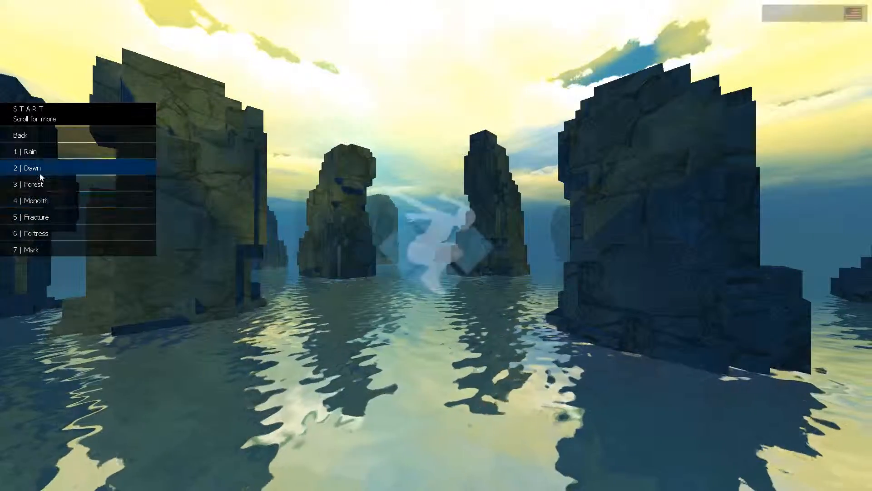
pyautogui.click(31, 167)
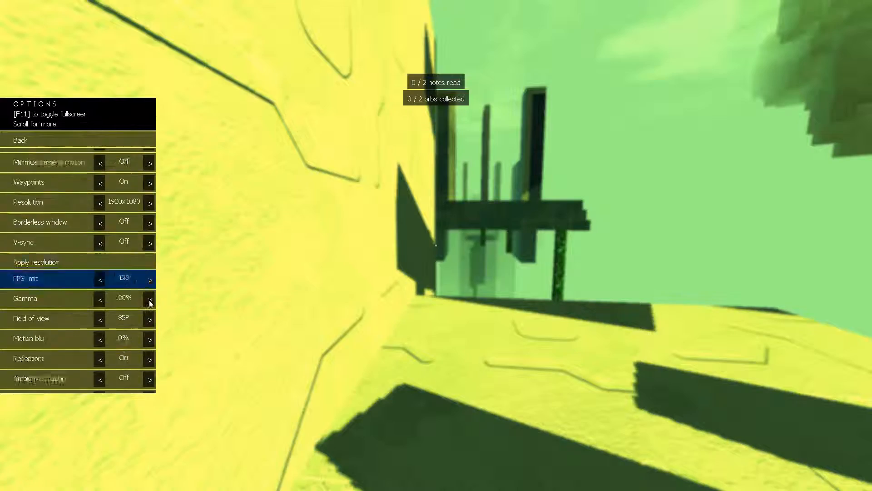
# - Resume play until Pillar of Hope unlocks, then quit the level to the main menu
pyautogui.click(20, 140)
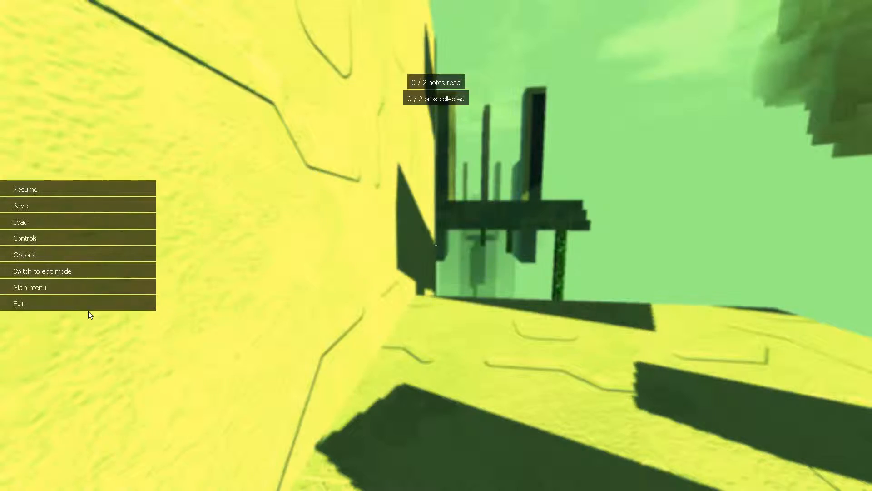
pyautogui.click(26, 189)
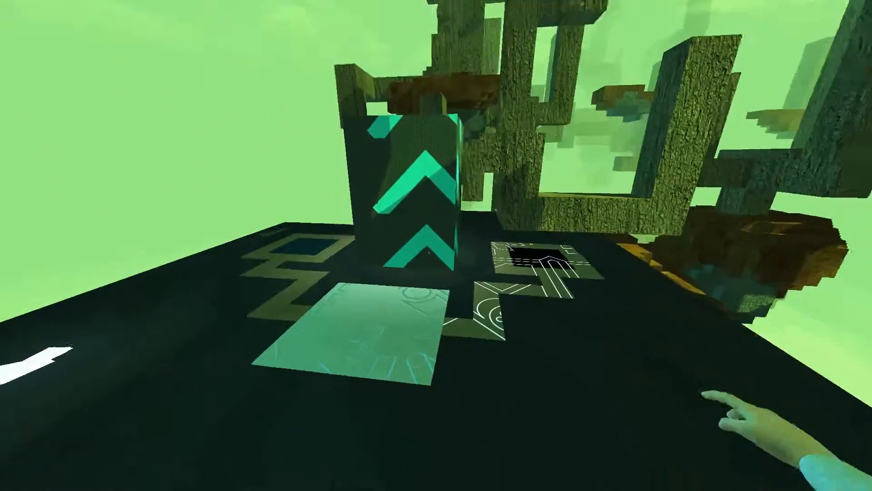
pyautogui.press('Escape')
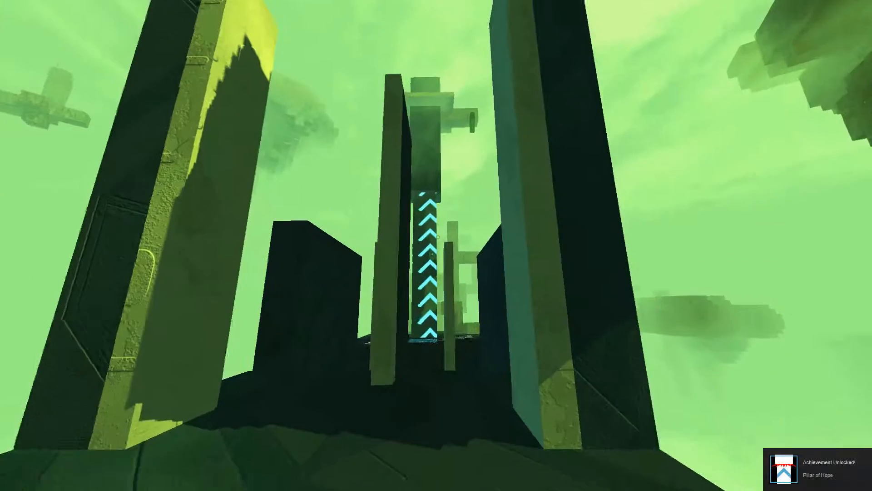
pyautogui.press('Escape')
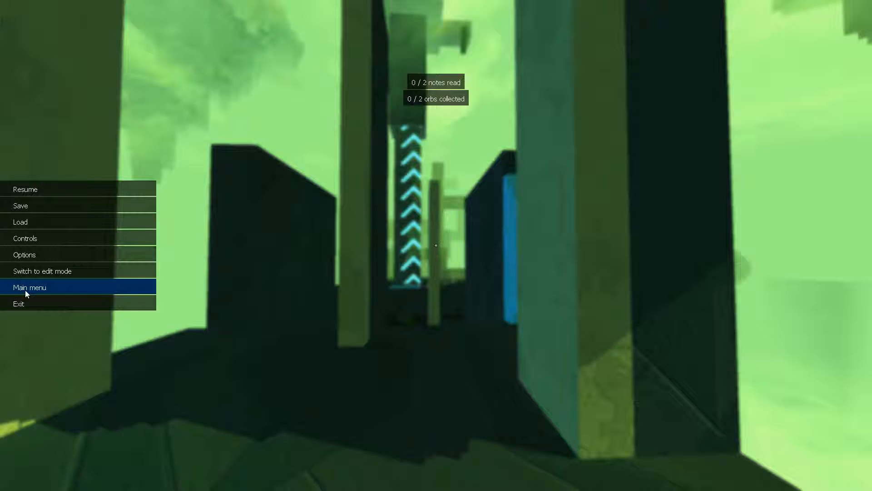
pyautogui.click(29, 286)
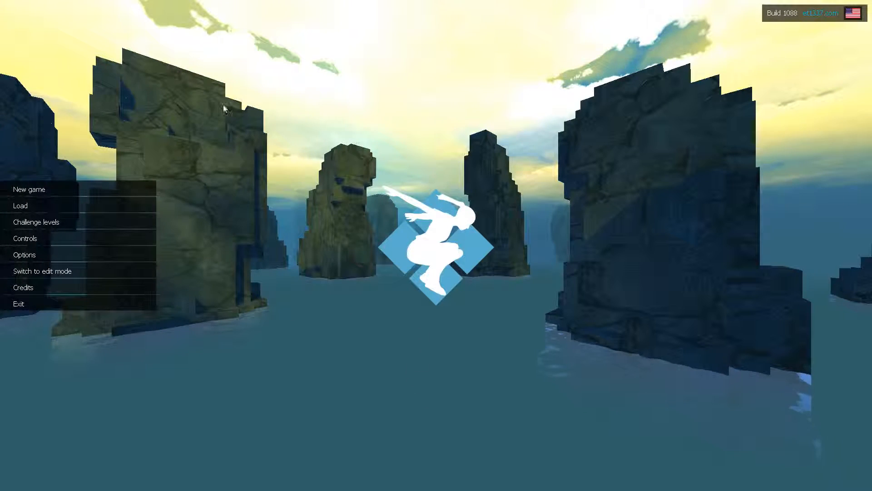
pyautogui.moveTo(45, 221)
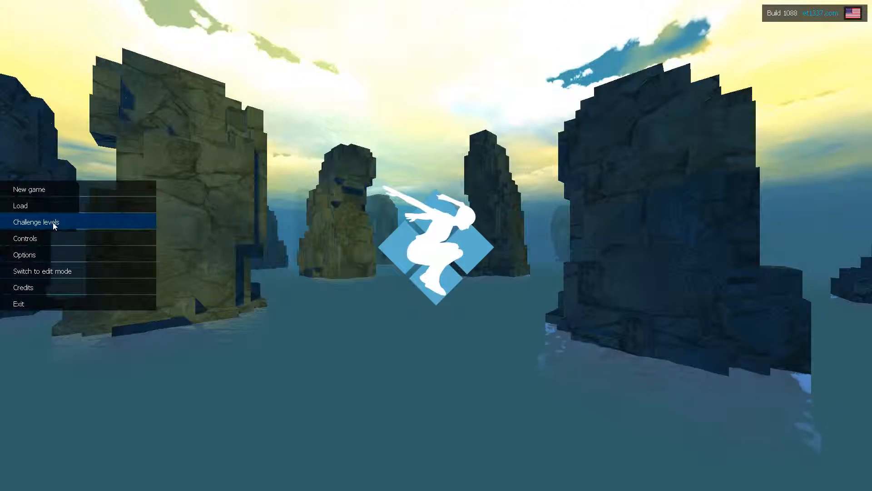
# - Load a dark corridor challenge level and switch Bloom to On in the options
pyautogui.click(36, 222)
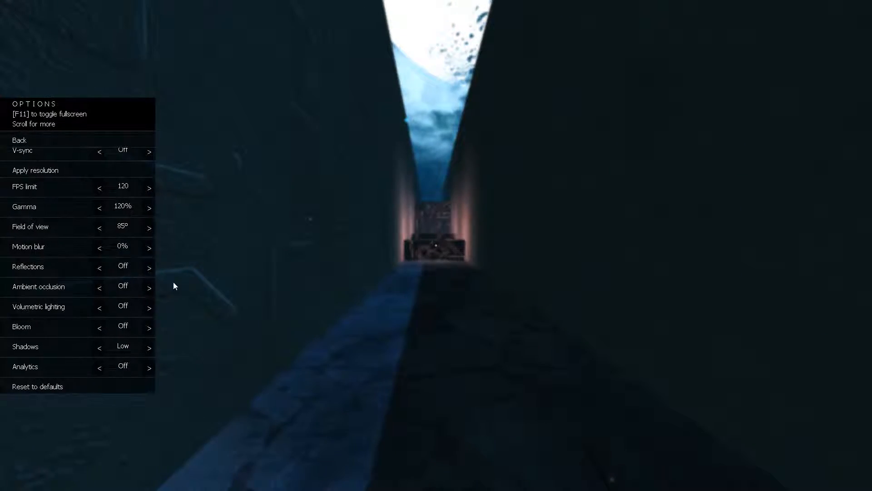
pyautogui.click(149, 327)
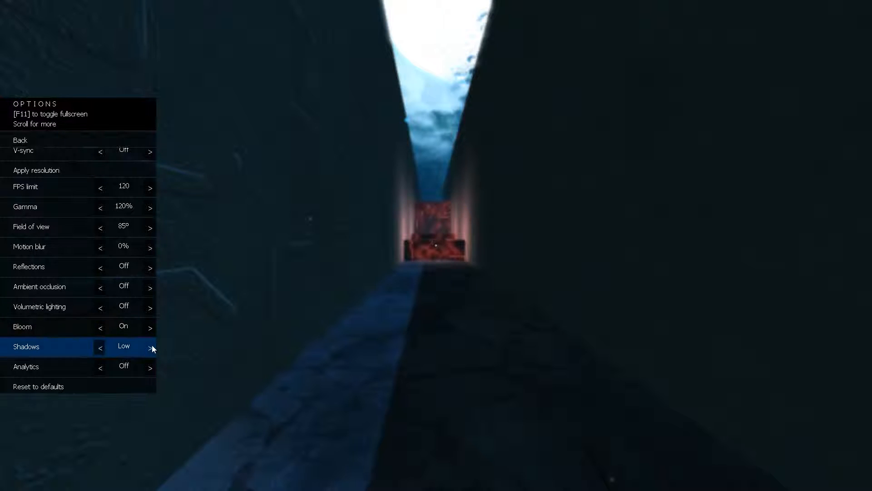
pyautogui.moveTo(143, 307)
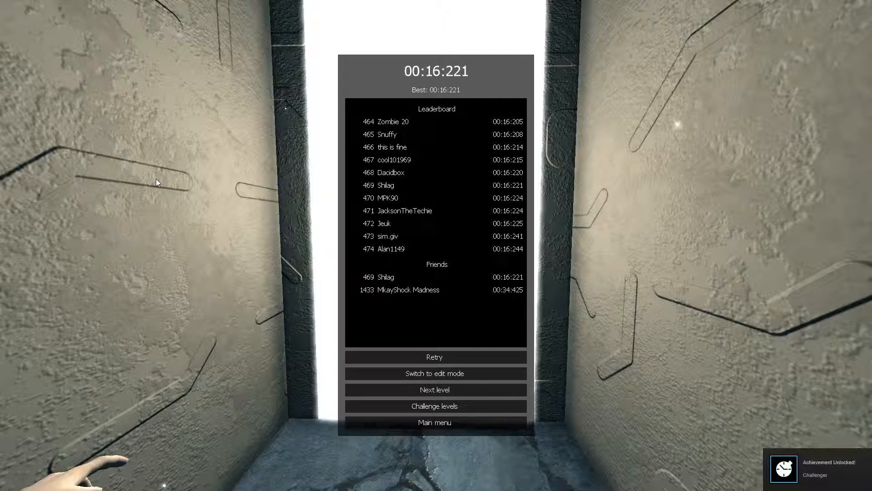
pyautogui.moveTo(380, 115)
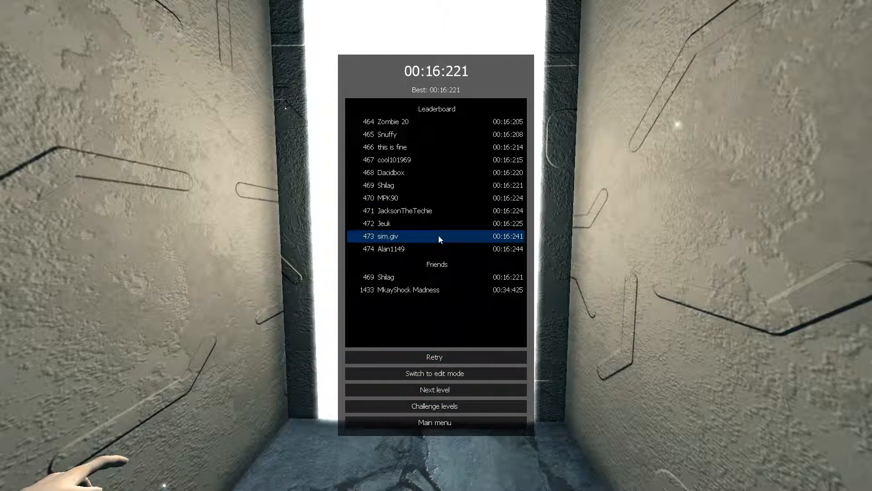
pyautogui.moveTo(424, 122)
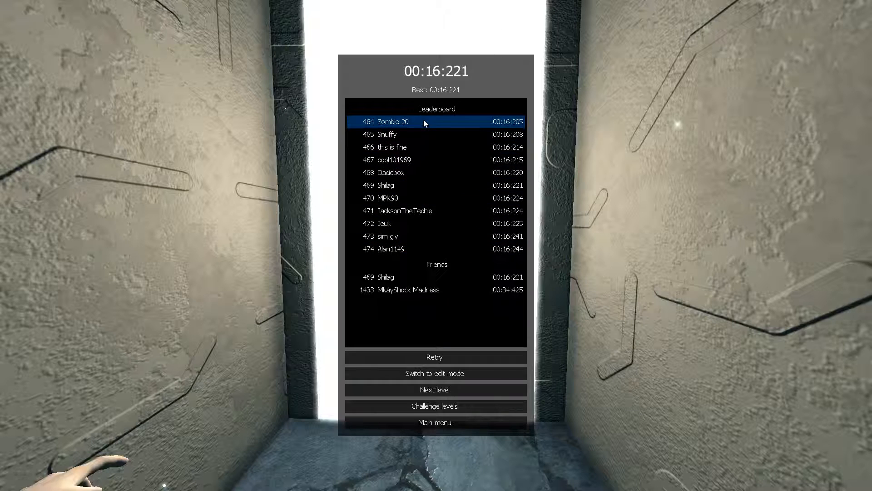
pyautogui.moveTo(418, 303)
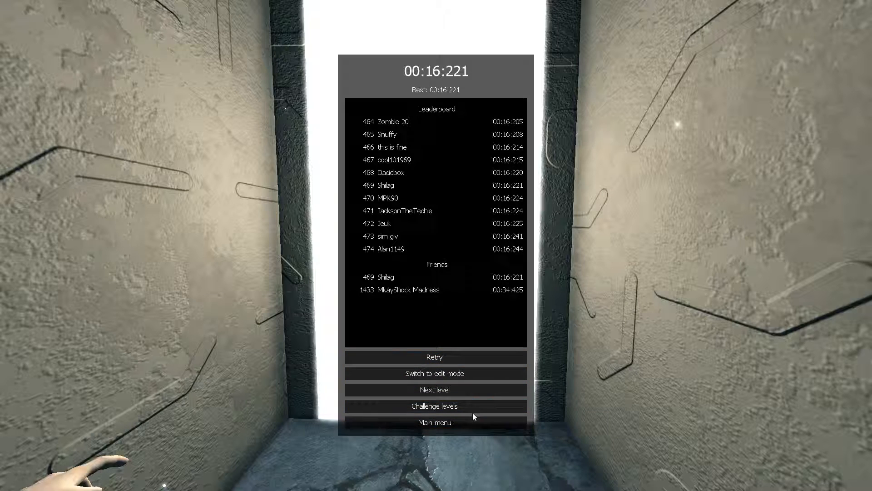
pyautogui.moveTo(436, 373)
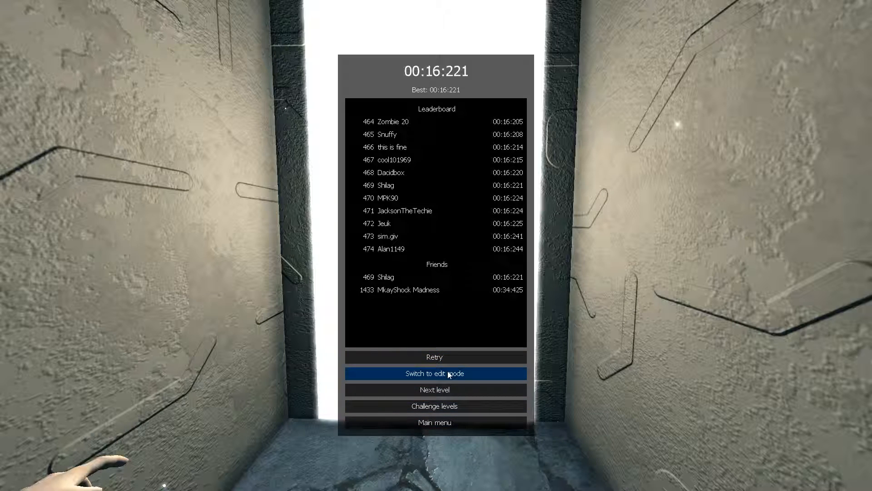
pyautogui.moveTo(434, 390)
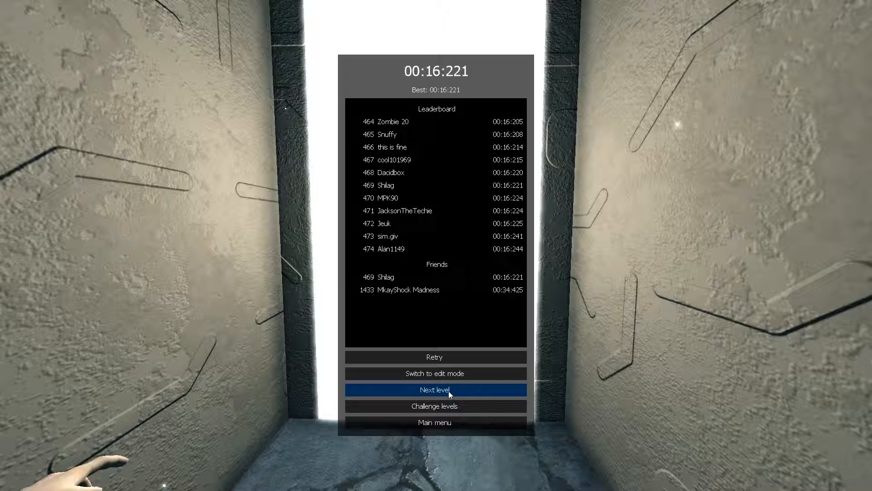
pyautogui.moveTo(434, 422)
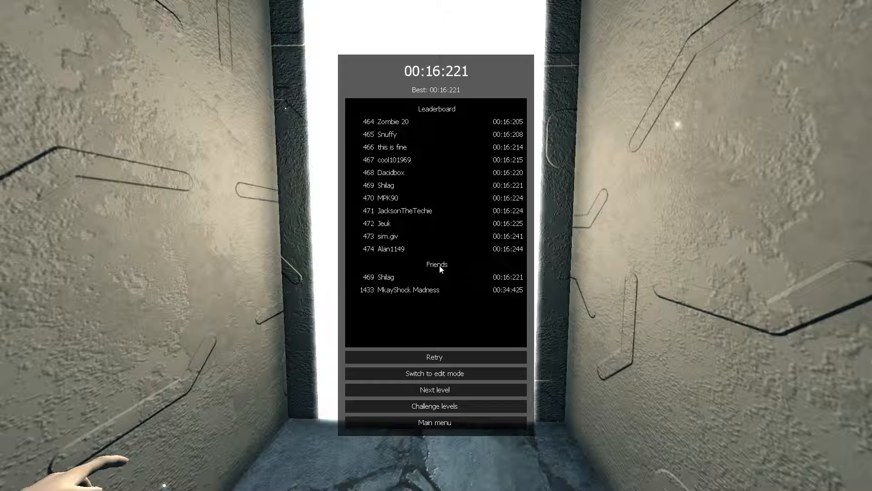
pyautogui.moveTo(435, 390)
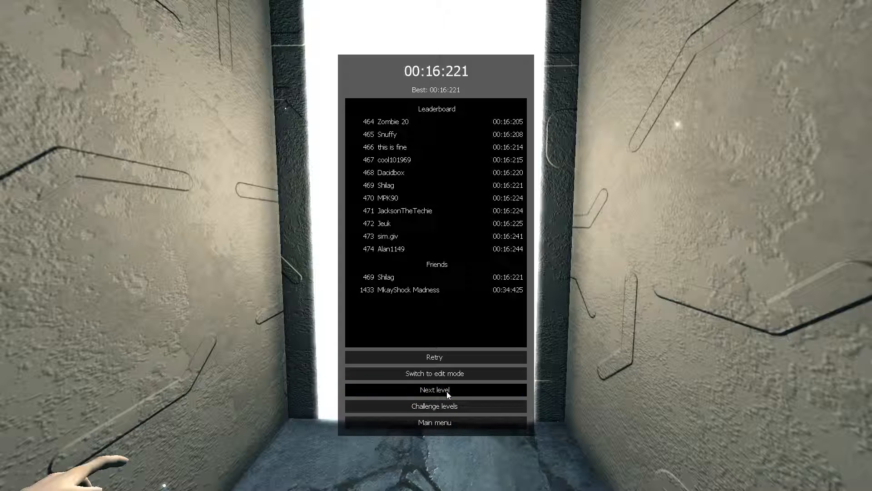
# - Move on from the 00:16:221 rank-469 results to the next challenge level
pyautogui.click(435, 390)
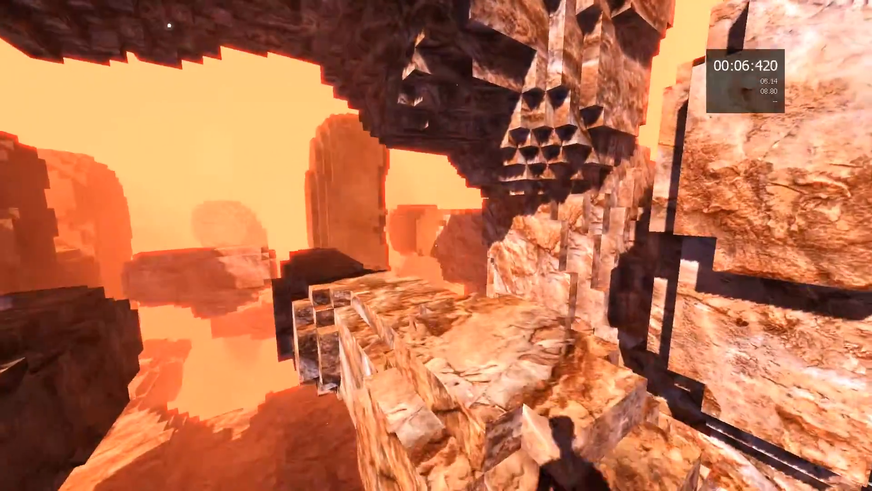
pyautogui.moveTo(436, 245)
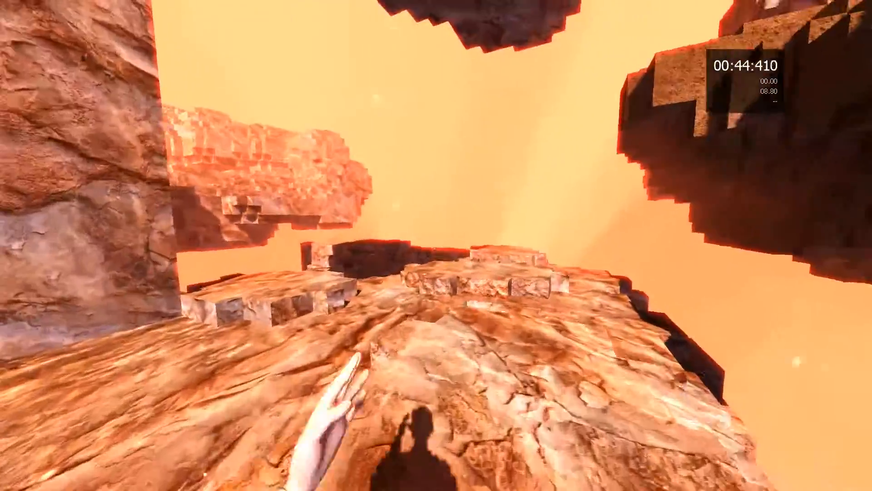
pyautogui.moveTo(436, 245)
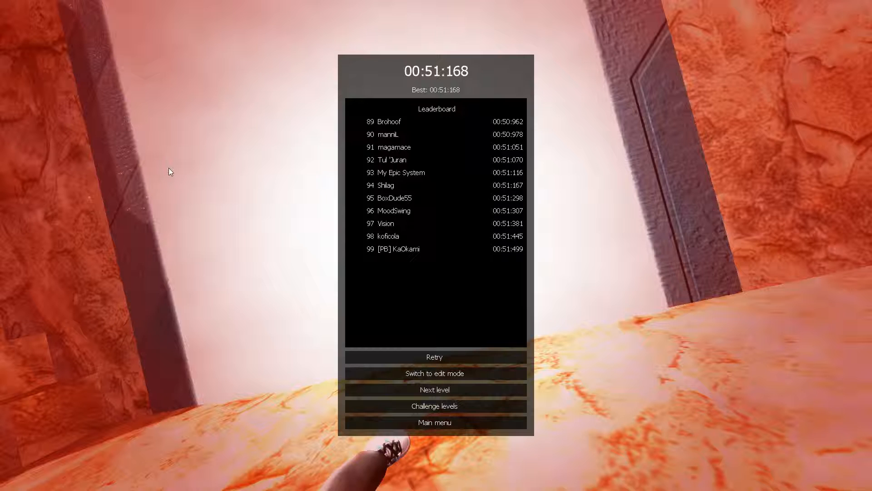
pyautogui.moveTo(118, 44)
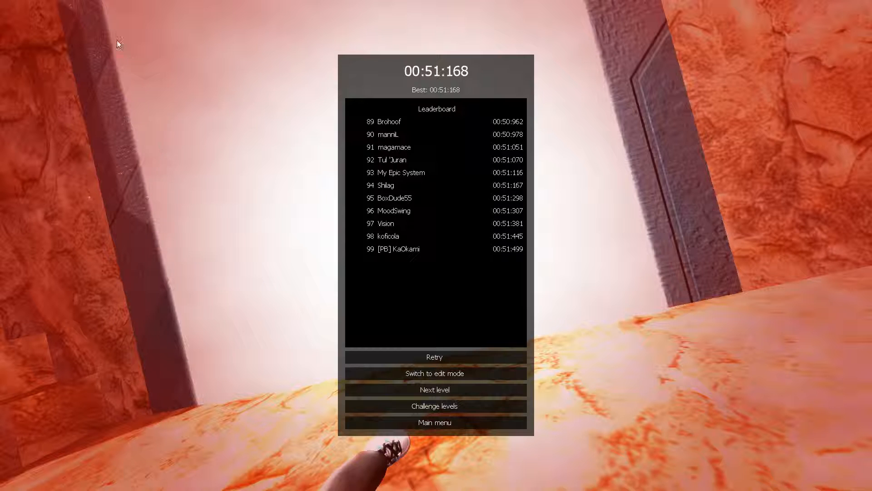
# - Continue past the 51.168-second results panel to the next level
pyautogui.click(434, 389)
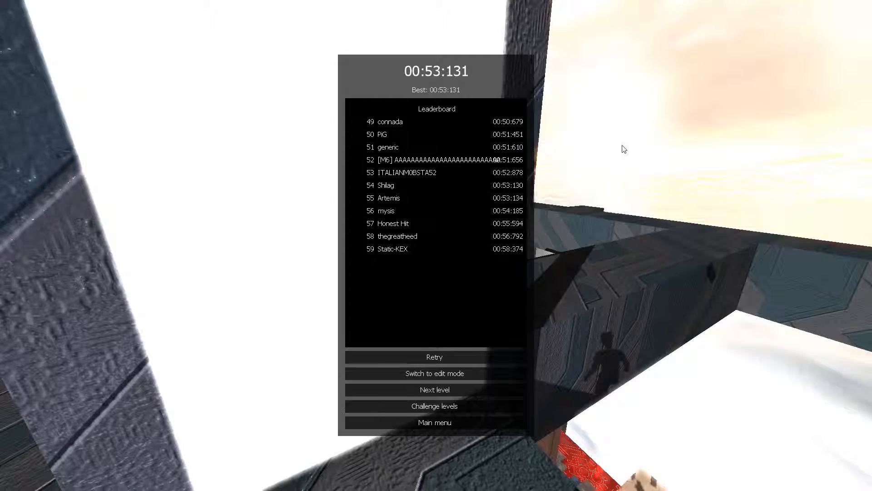
# - Advance from the 00:53:131, 54th-place results to the next challenge level
pyautogui.click(435, 357)
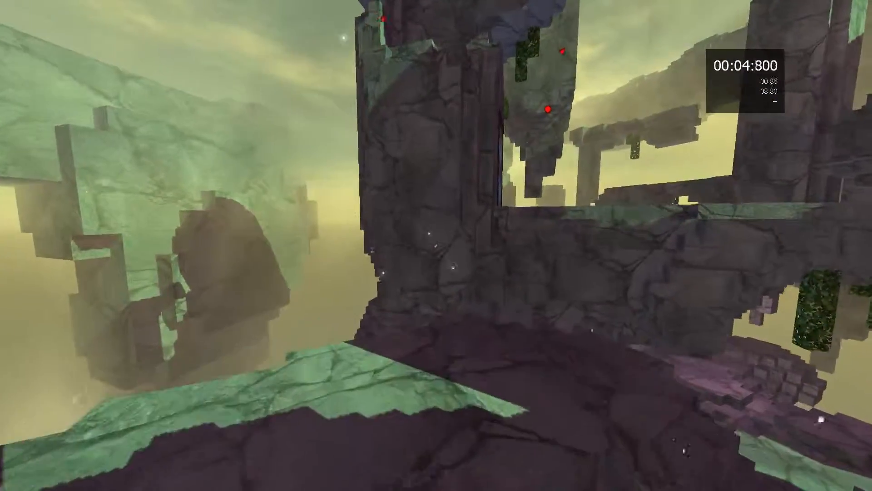
pyautogui.moveTo(436, 246)
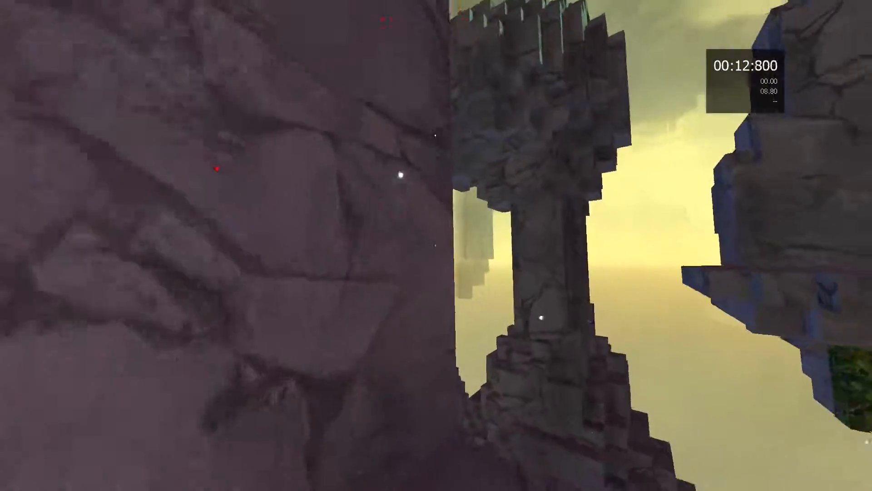
pyautogui.moveTo(436, 246)
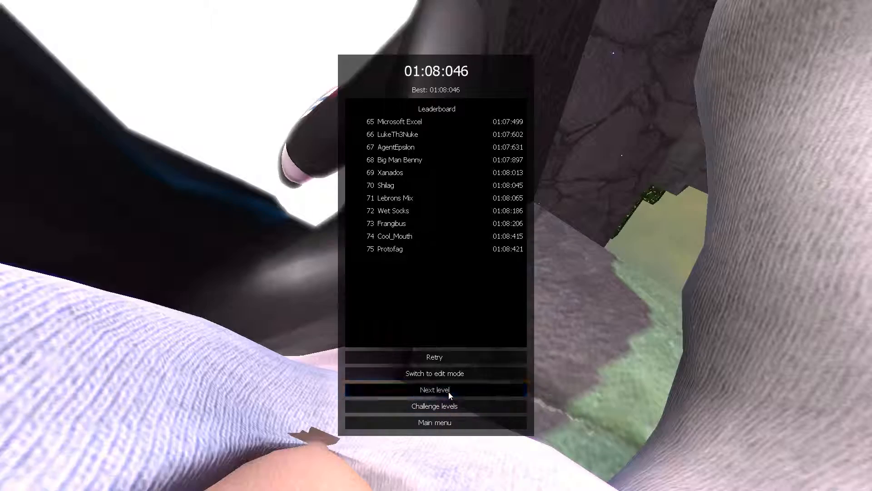
# - Advance to the next level, pause it, and return to the challenge levels list (Tunnel through Incubus)
pyautogui.click(434, 389)
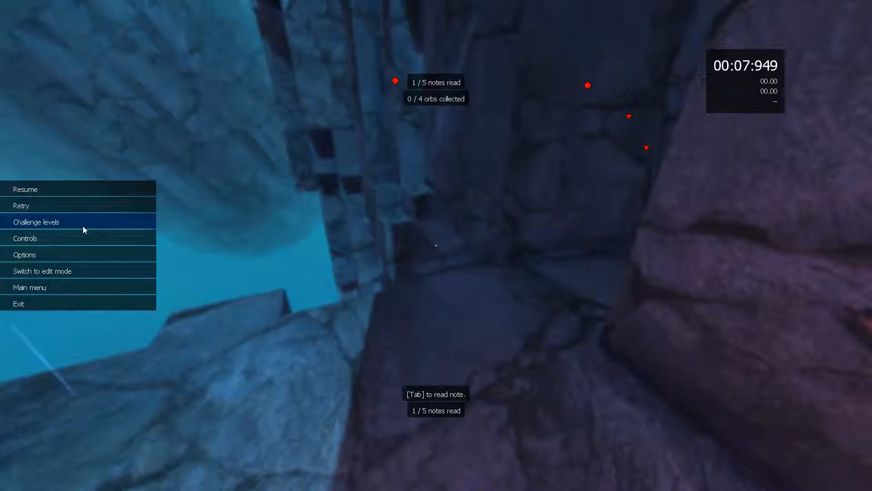
pyautogui.moveTo(57, 227)
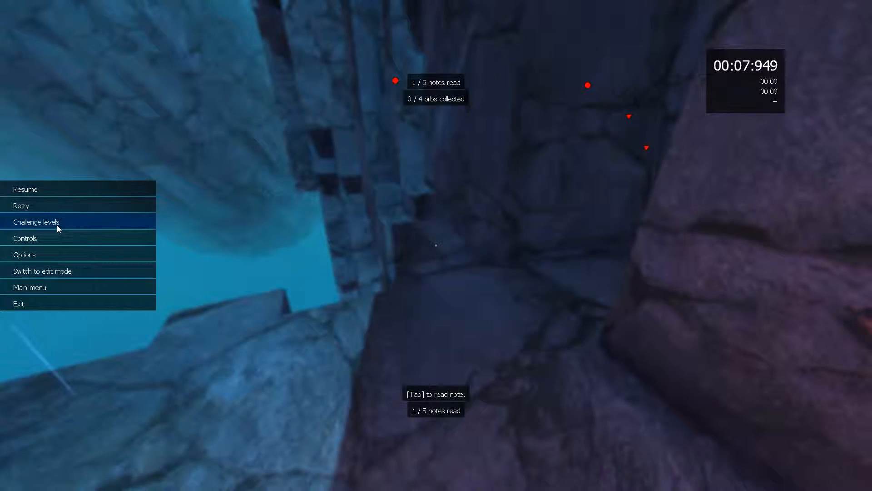
pyautogui.click(37, 222)
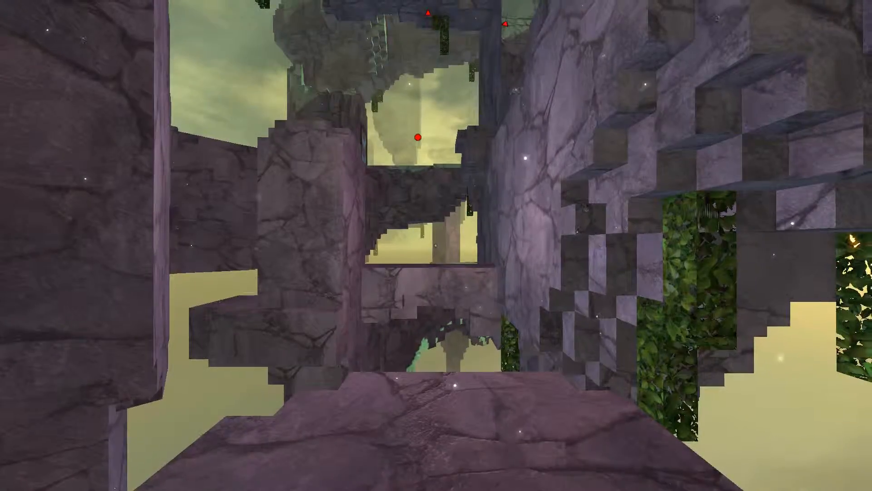
pyautogui.press('Escape')
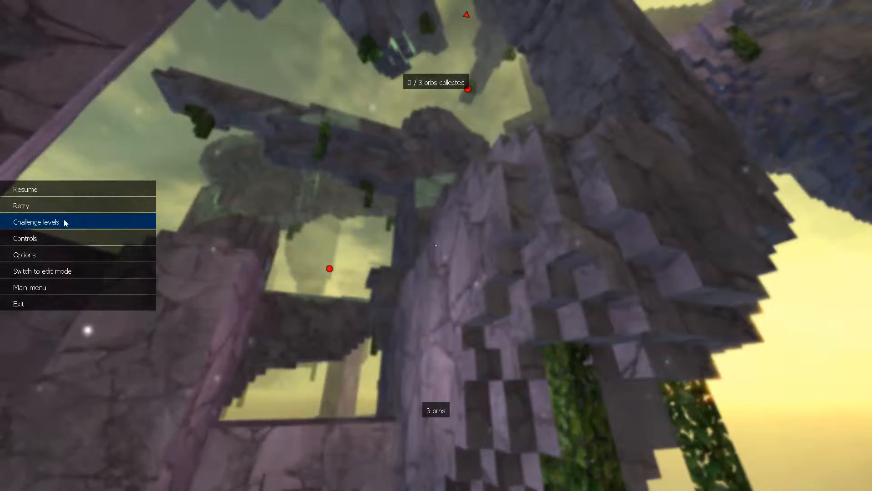
pyautogui.click(36, 221)
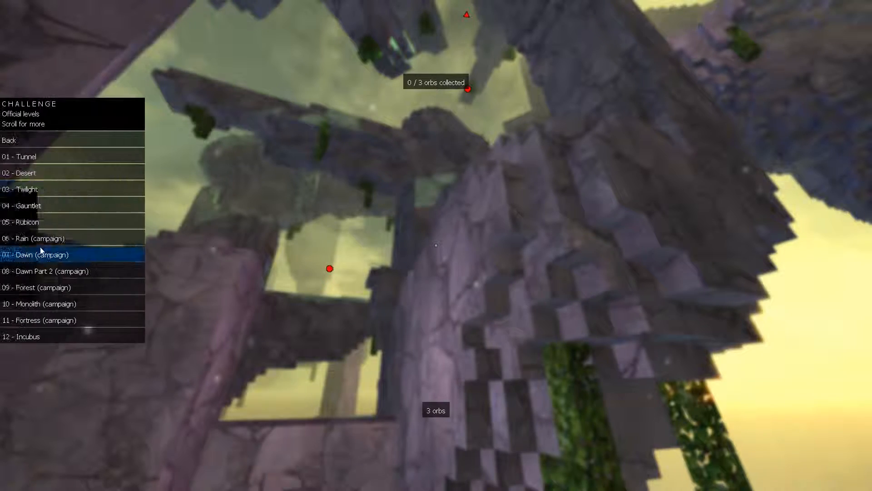